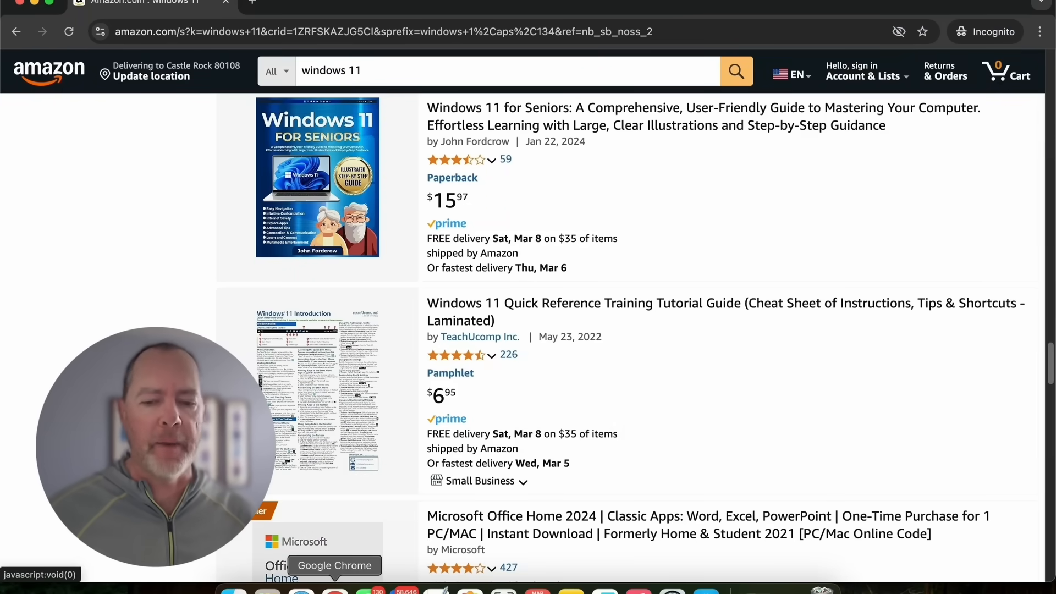
# Switch from the Amazon Windows 11 results to the Video Research spreadsheet (Sheet9)
pyautogui.click(396, 15)
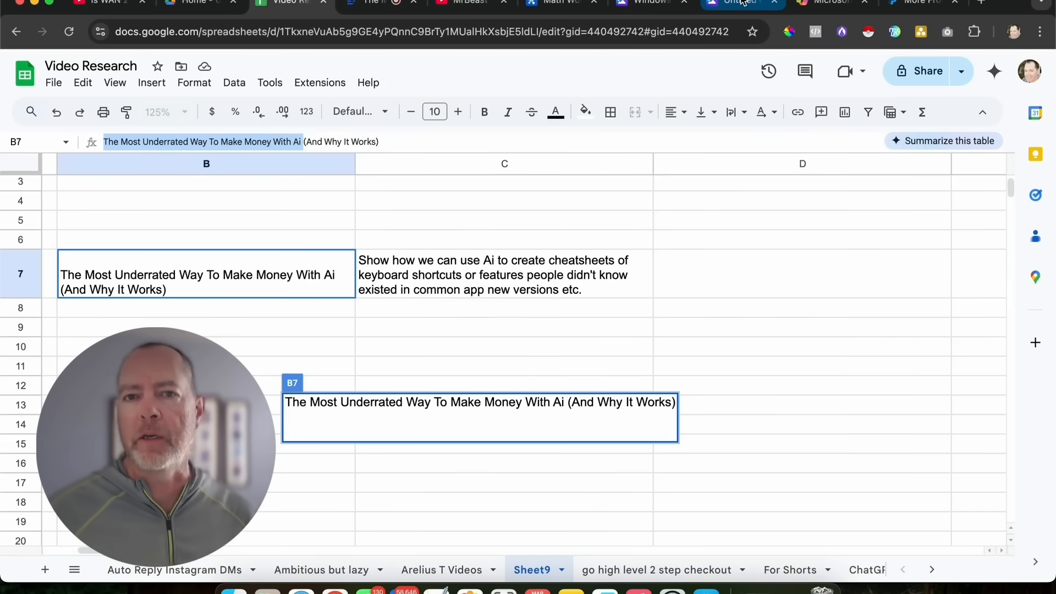
# Scroll through Copilot's categorized Windows 11 shortcut list, then switch to the Canva doc
pyautogui.click(826, 2)
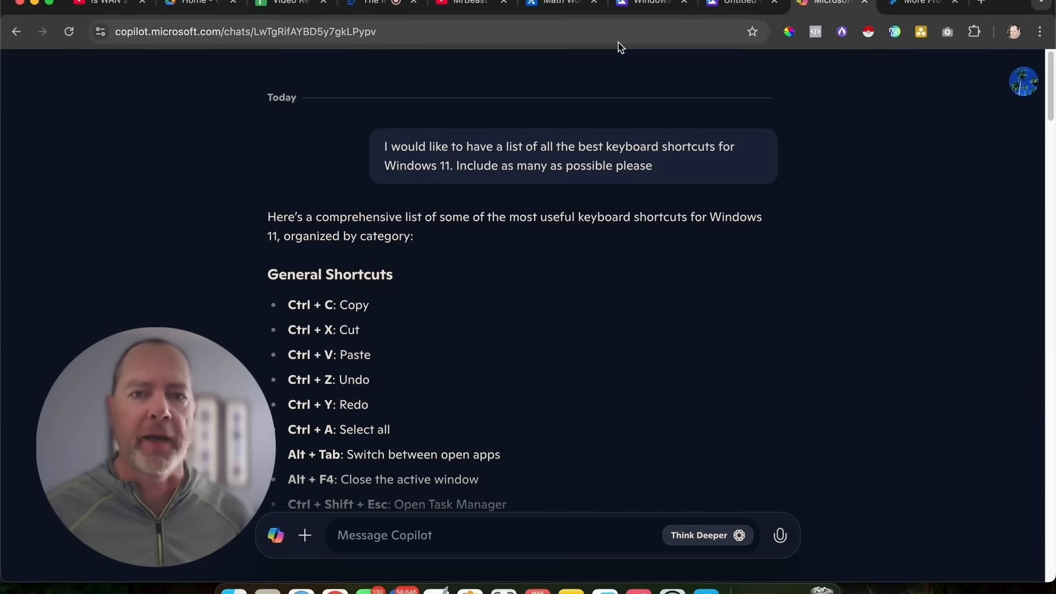
pyautogui.scroll(-3)
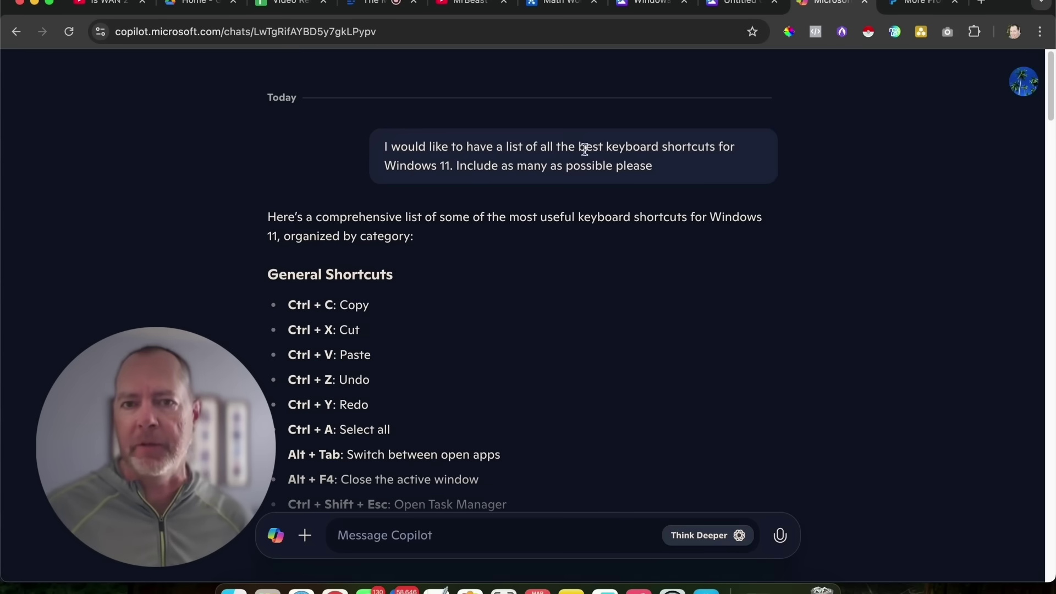
pyautogui.scroll(-3)
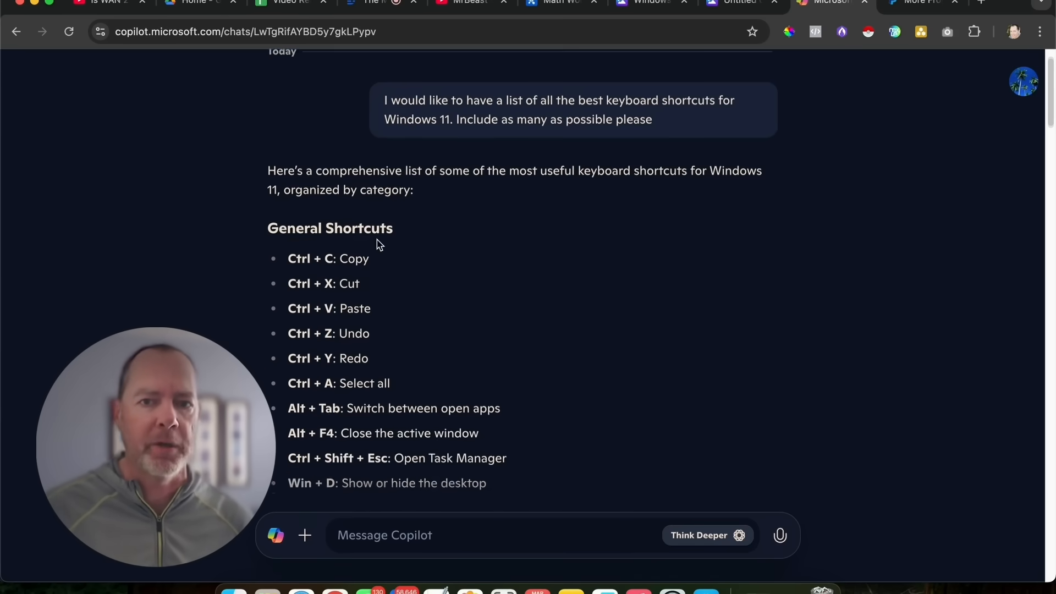
pyautogui.scroll(-3)
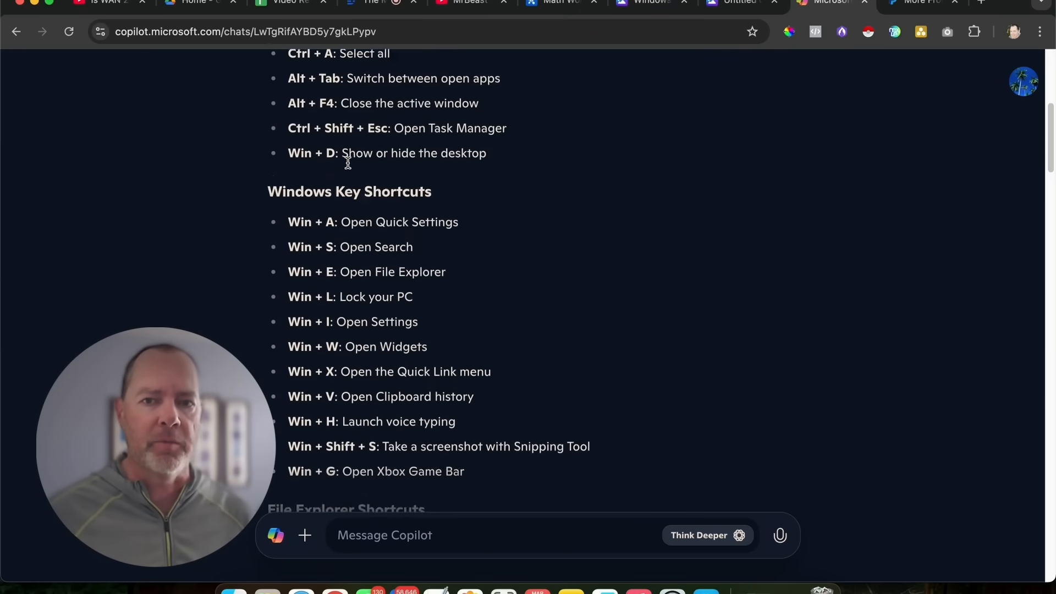
pyautogui.scroll(-3)
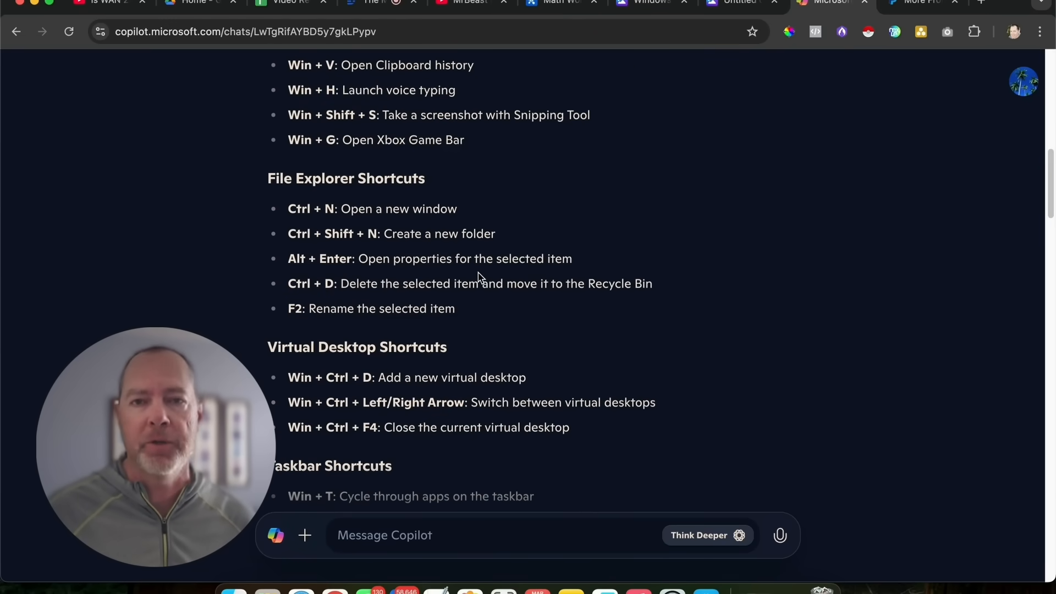
pyautogui.scroll(-3)
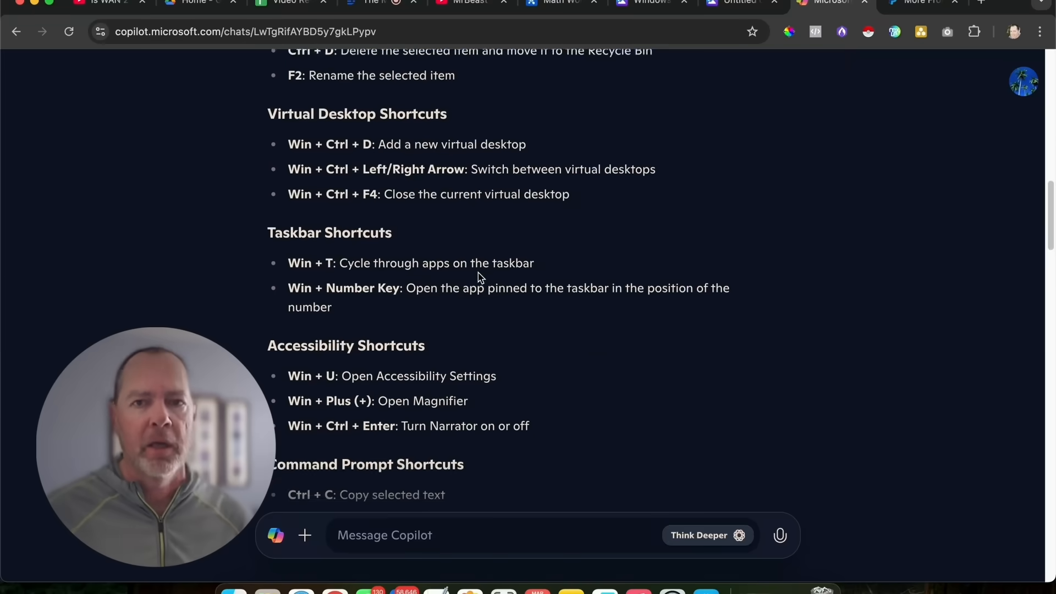
pyautogui.scroll(-3)
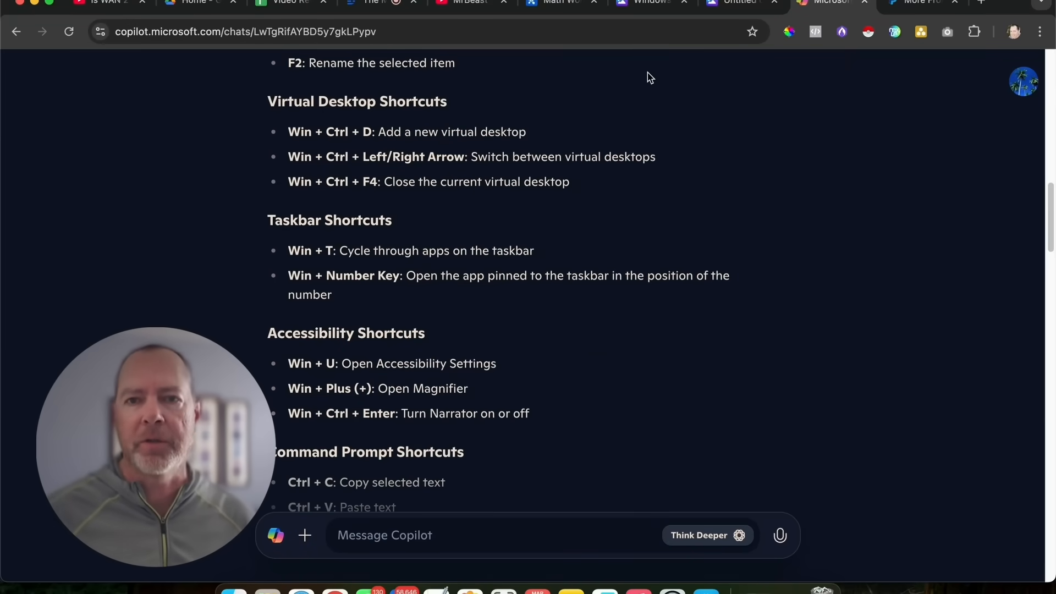
pyautogui.moveTo(657, 69)
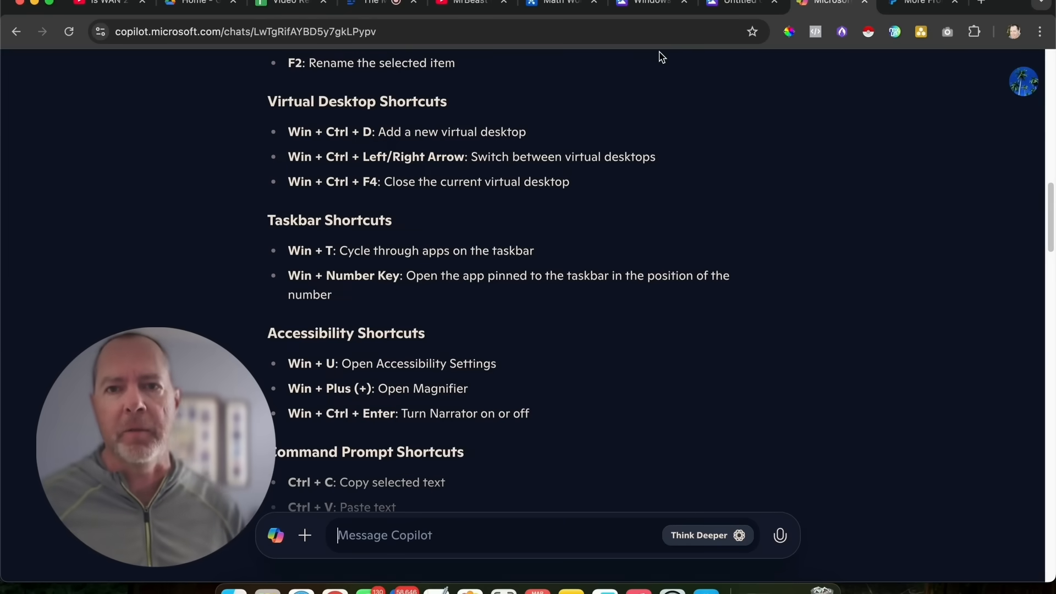
pyautogui.click(649, 1)
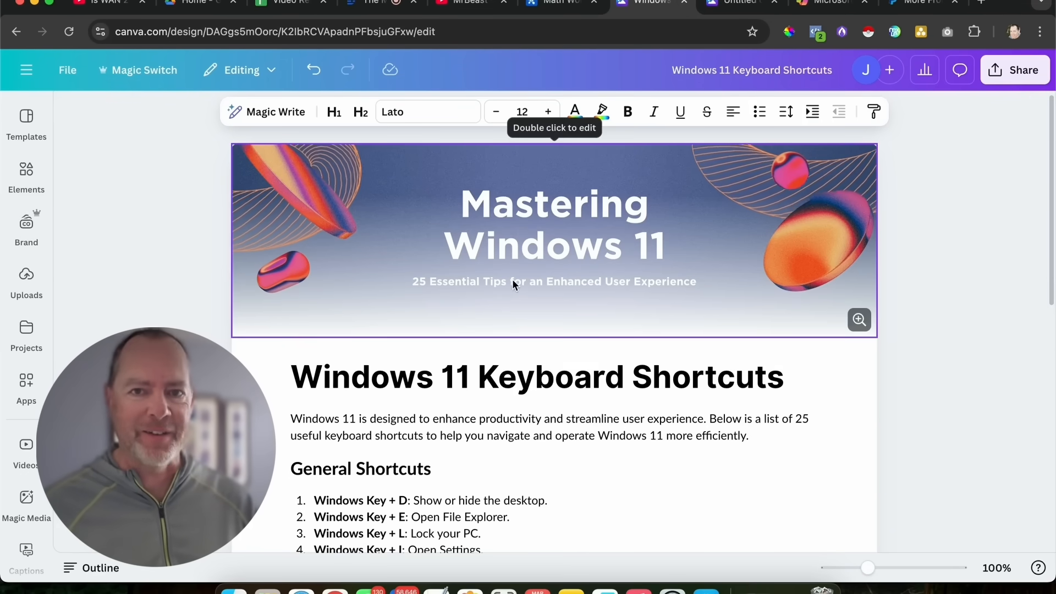
# Review the Windows 11 Keyboard Shortcuts doc to its closing note and show PDF download options
pyautogui.scroll(-3)
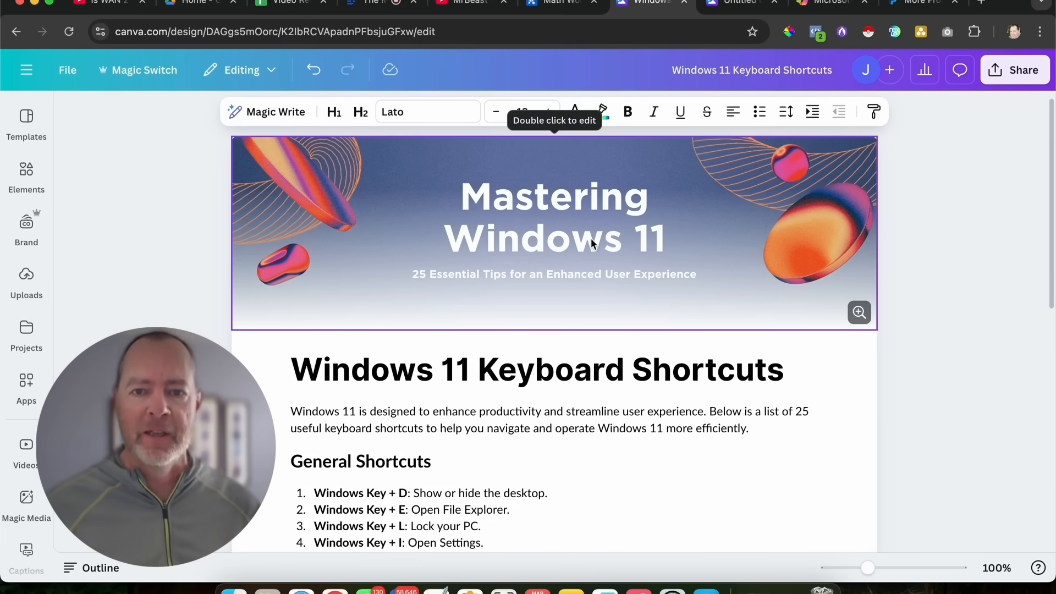
pyautogui.moveTo(559, 292)
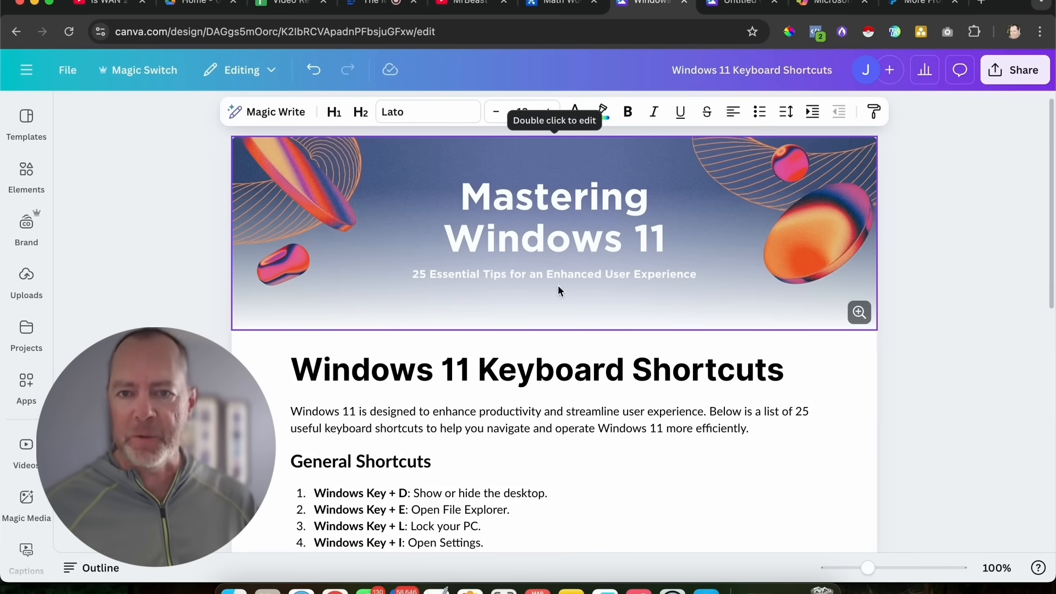
pyautogui.scroll(-3)
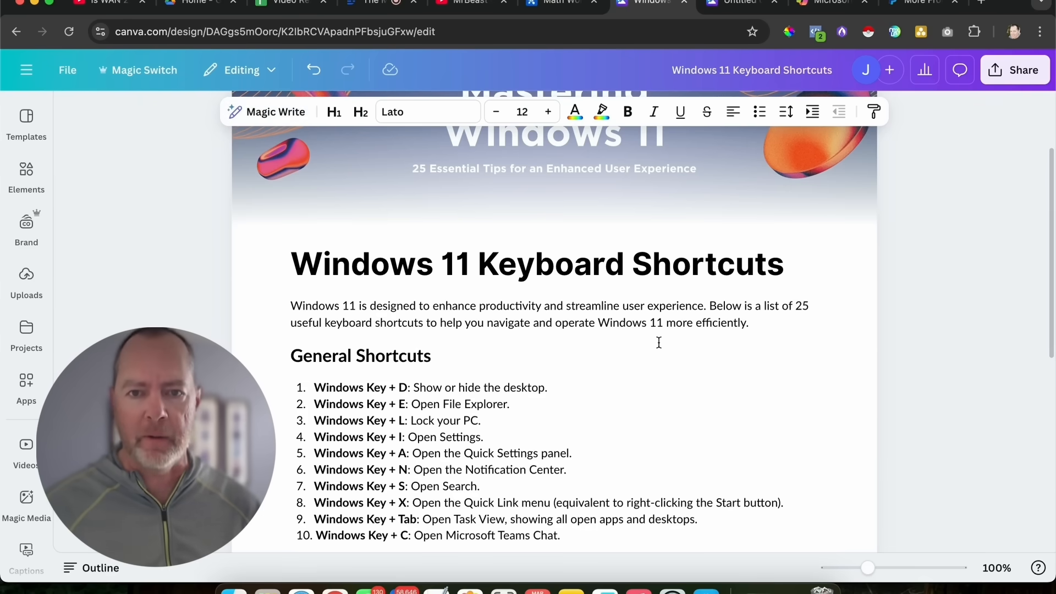
pyautogui.scroll(-3)
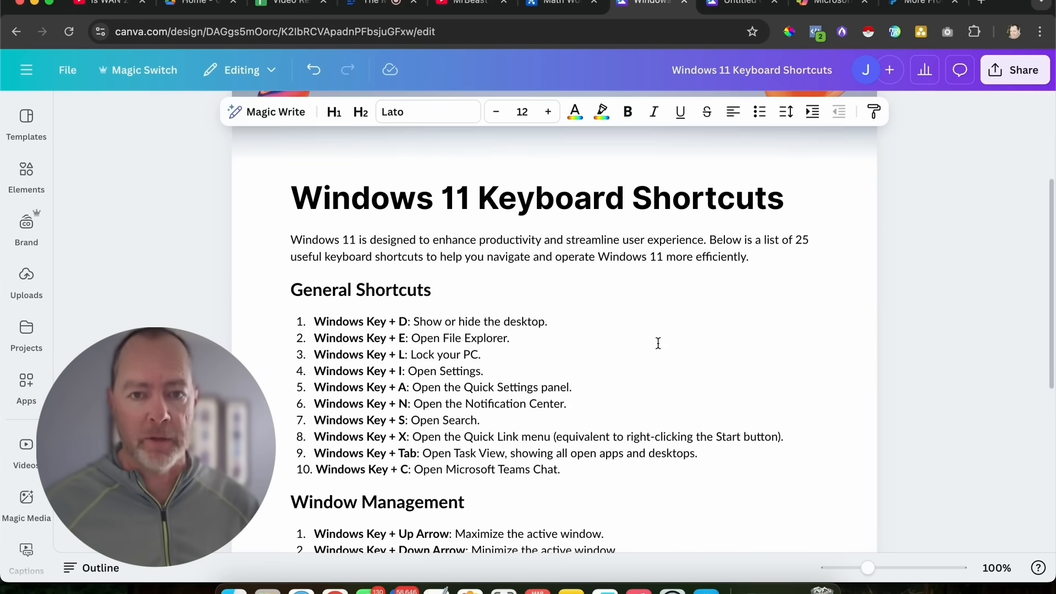
pyautogui.scroll(-3)
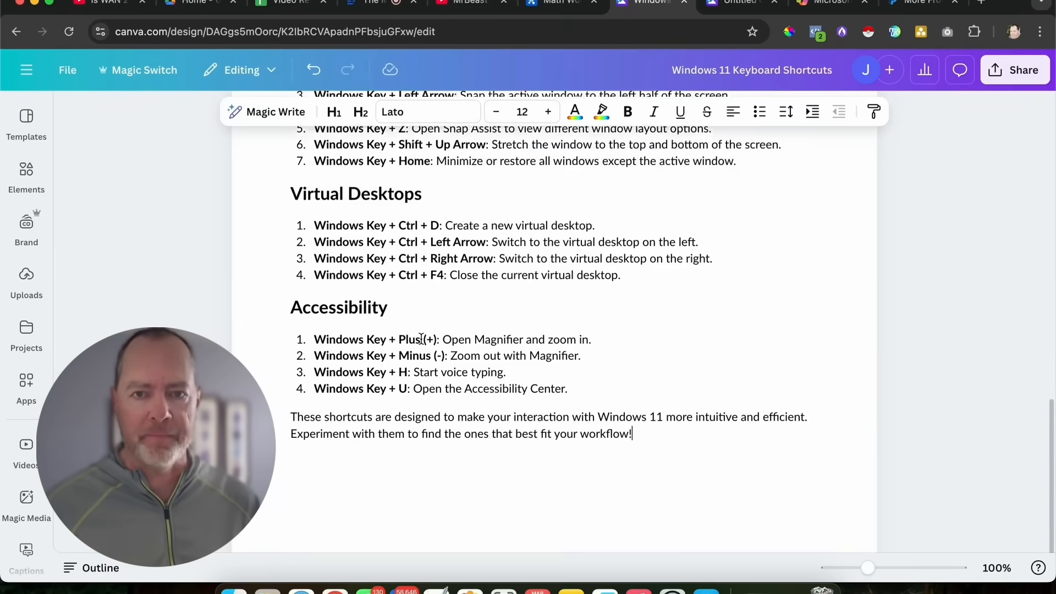
pyautogui.click(1016, 70)
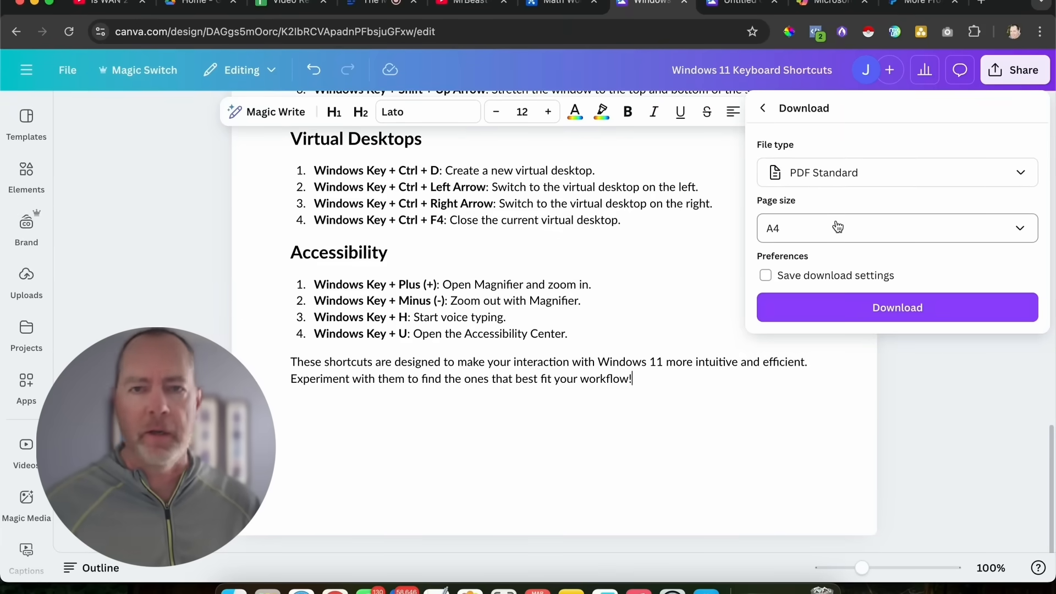
# Check the PDF page size options, then go to Canva Home with recent designs
pyautogui.click(897, 227)
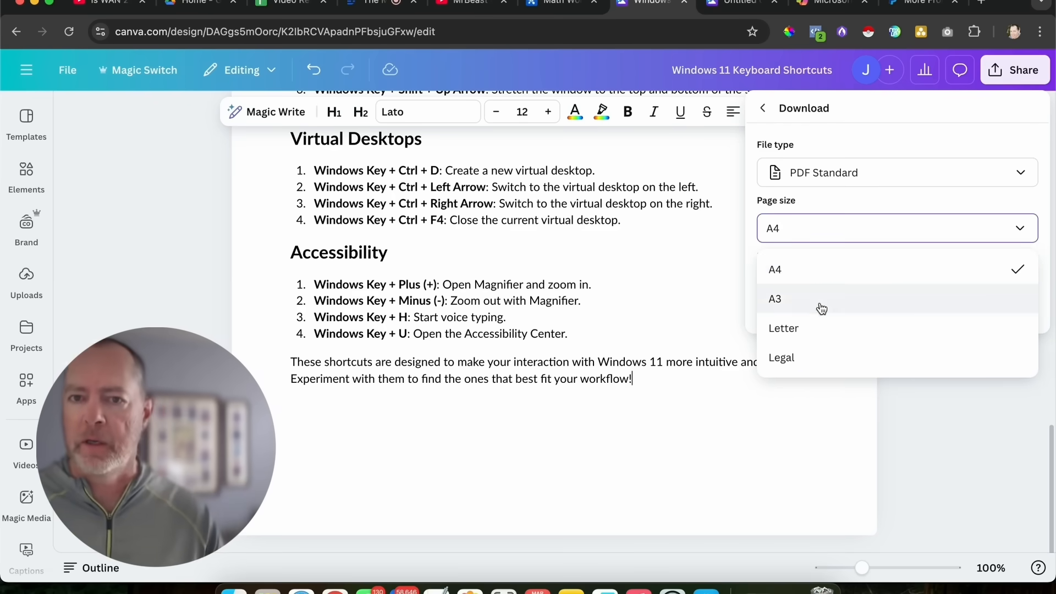
pyautogui.click(783, 328)
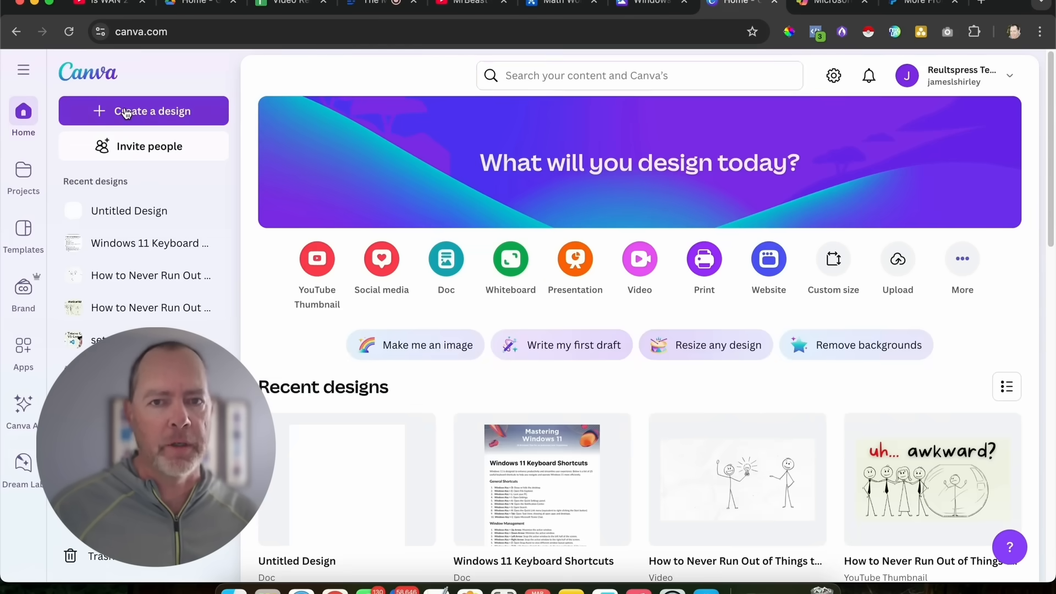
# Create a new Doc (Auto size) from the Docs option in the design picker
pyautogui.click(129, 111)
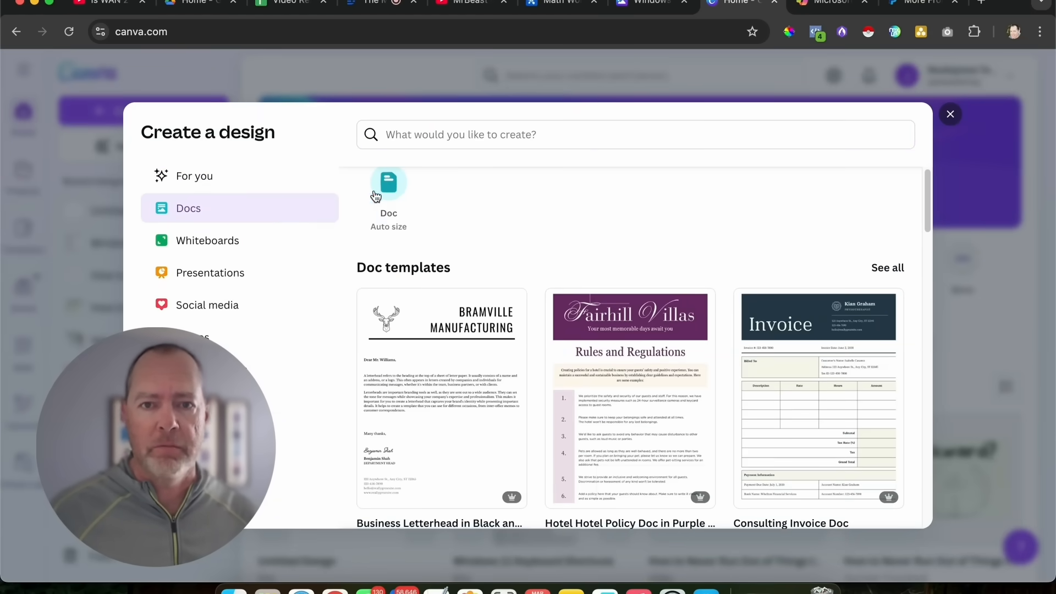
pyautogui.click(388, 183)
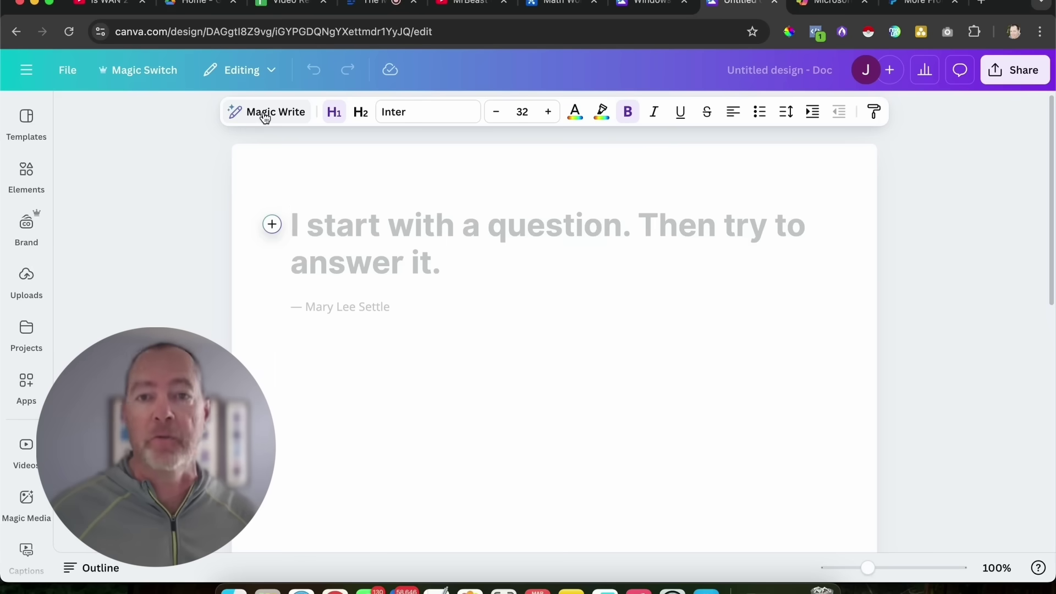
# Generate with Magic Write: 'Please give me a big list of keyboard shortcuts for windows 11.'
pyautogui.click(275, 112)
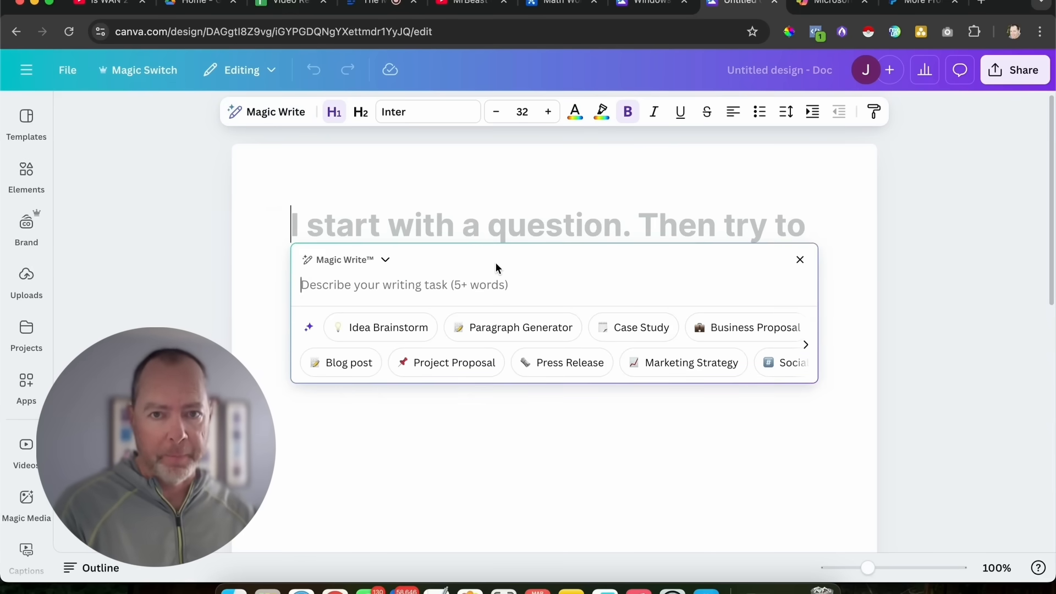
pyautogui.write('Please give')
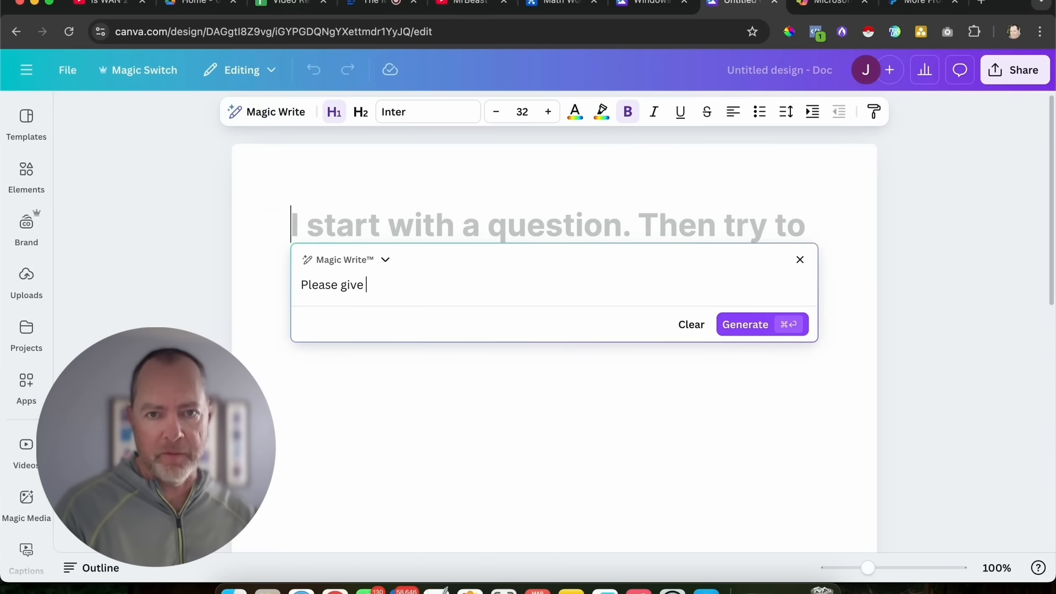
pyautogui.write('me a b')
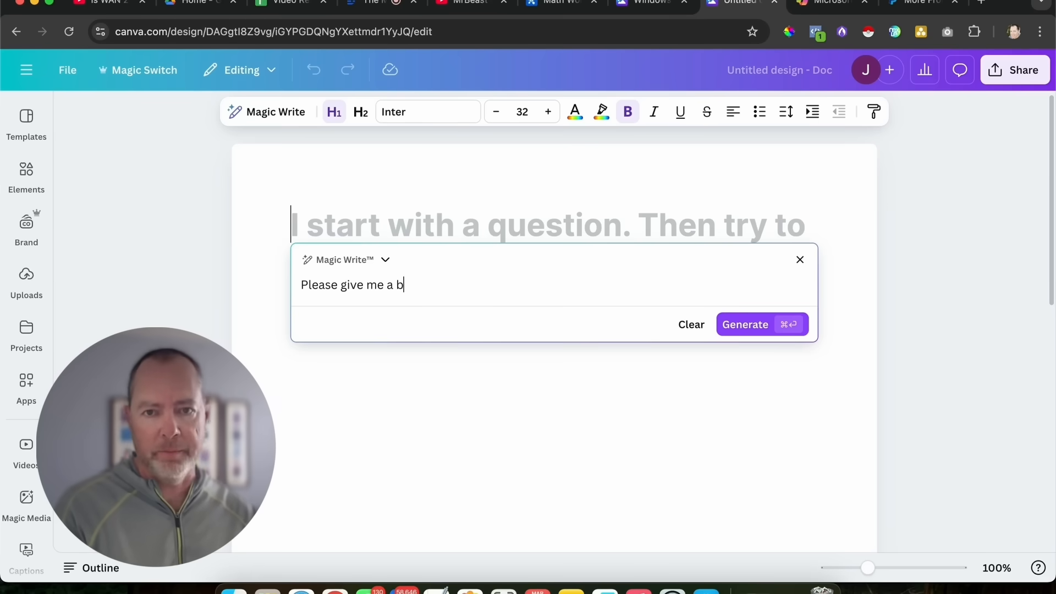
pyautogui.write('ig list of')
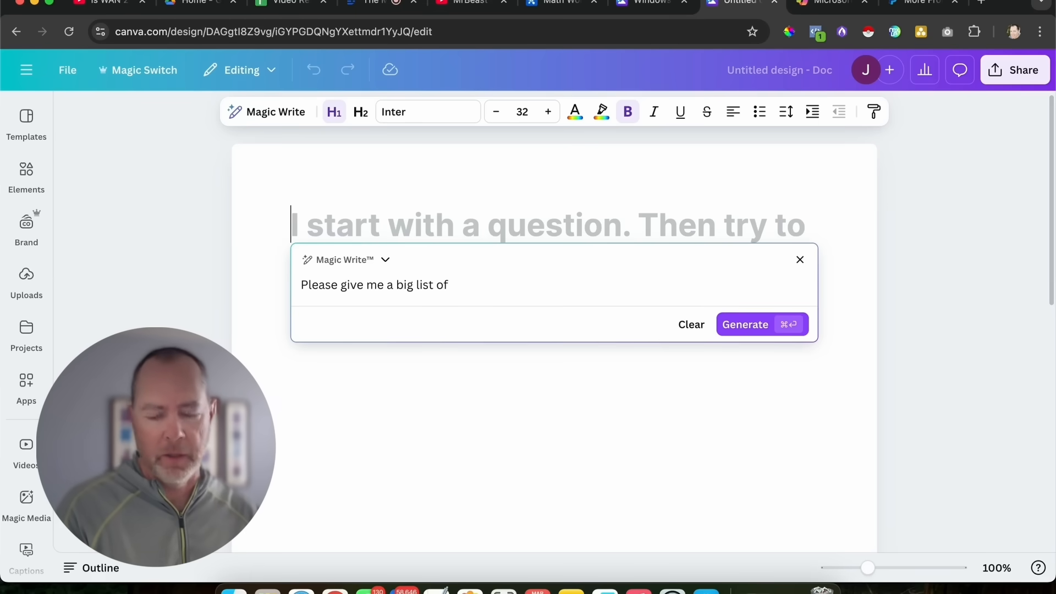
pyautogui.write('keyt')
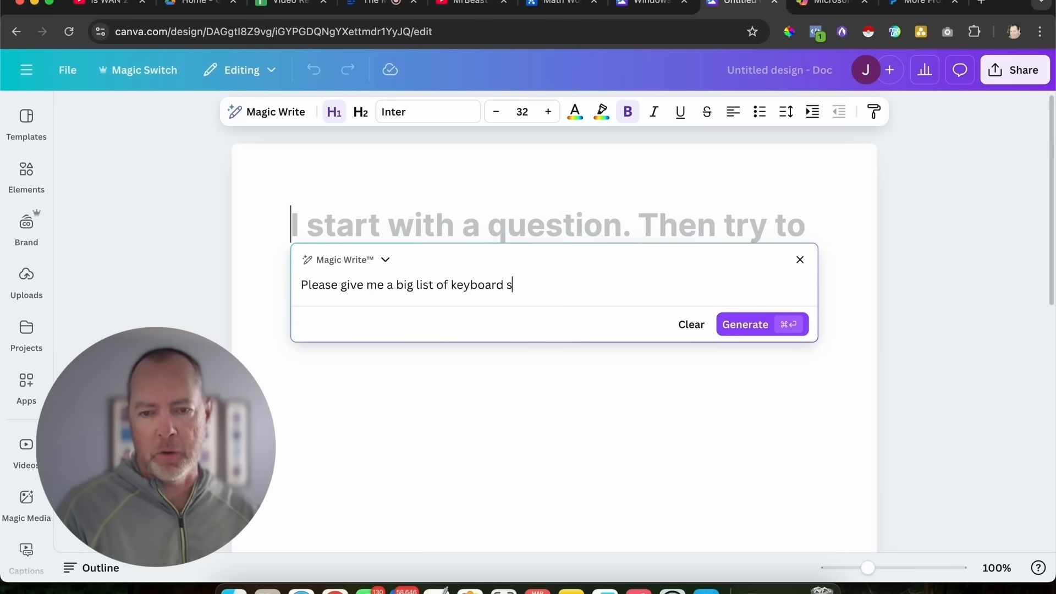
pyautogui.write('hortcuts for')
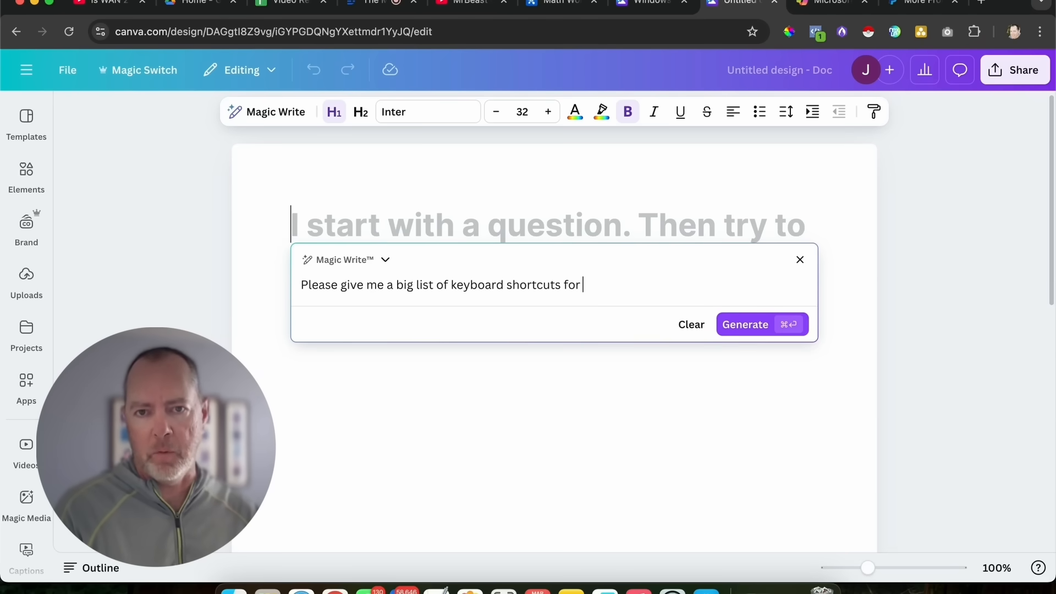
pyautogui.write('windows 11.')
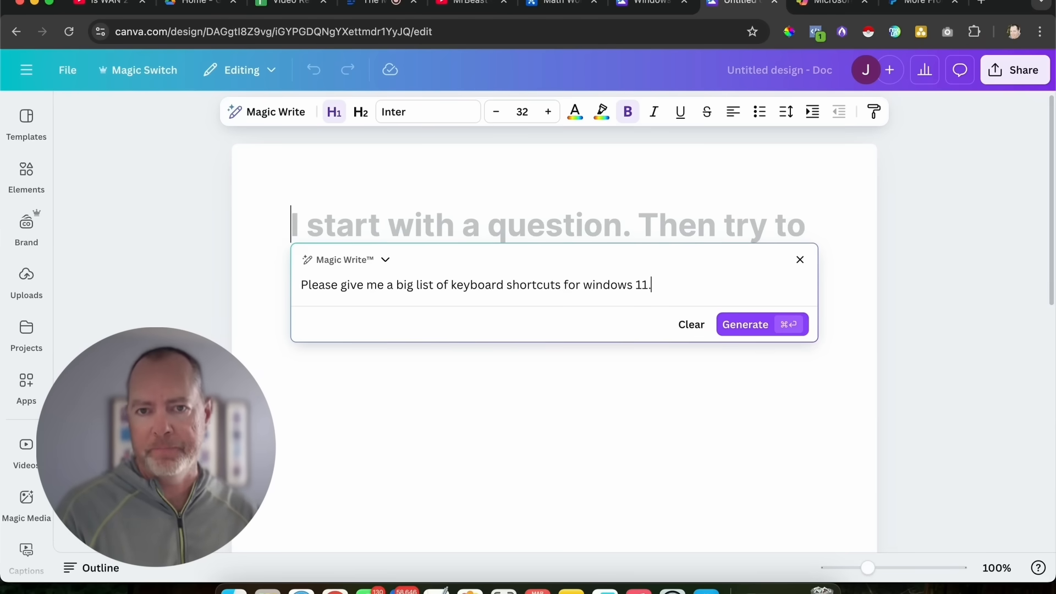
pyautogui.click(745, 324)
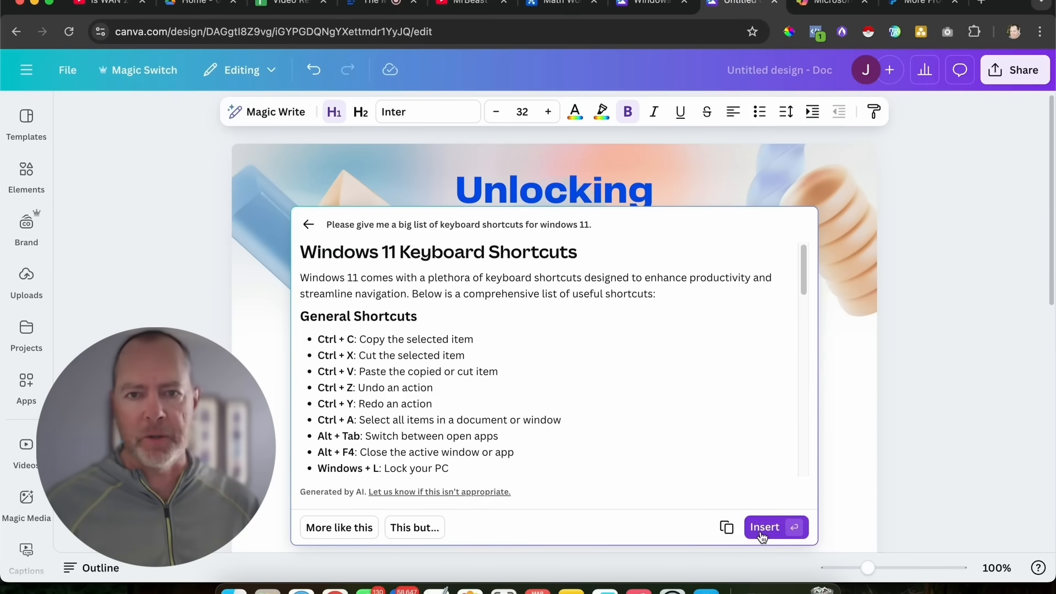
# Insert the generated shortcut guide with its 'Unlocking Efficiency with Windows 11' banner into the doc
pyautogui.click(765, 527)
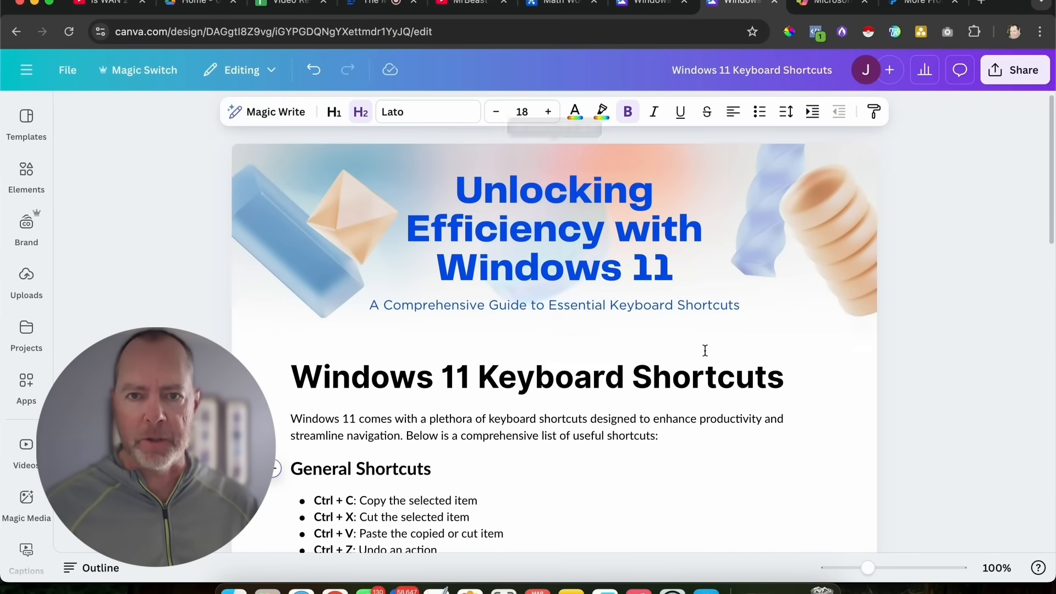
pyautogui.scroll(-3)
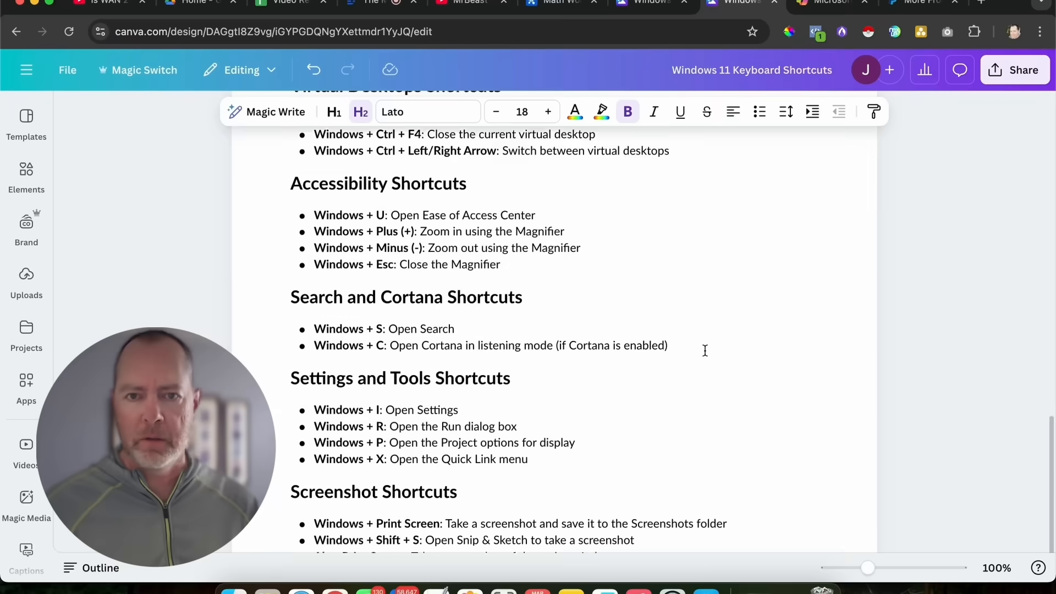
pyautogui.scroll(-3)
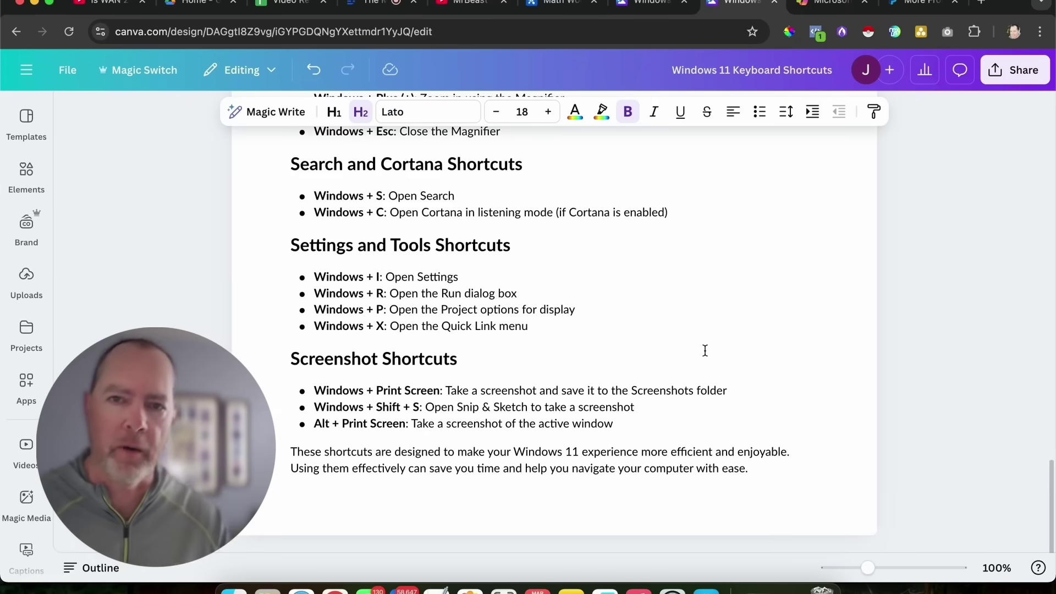